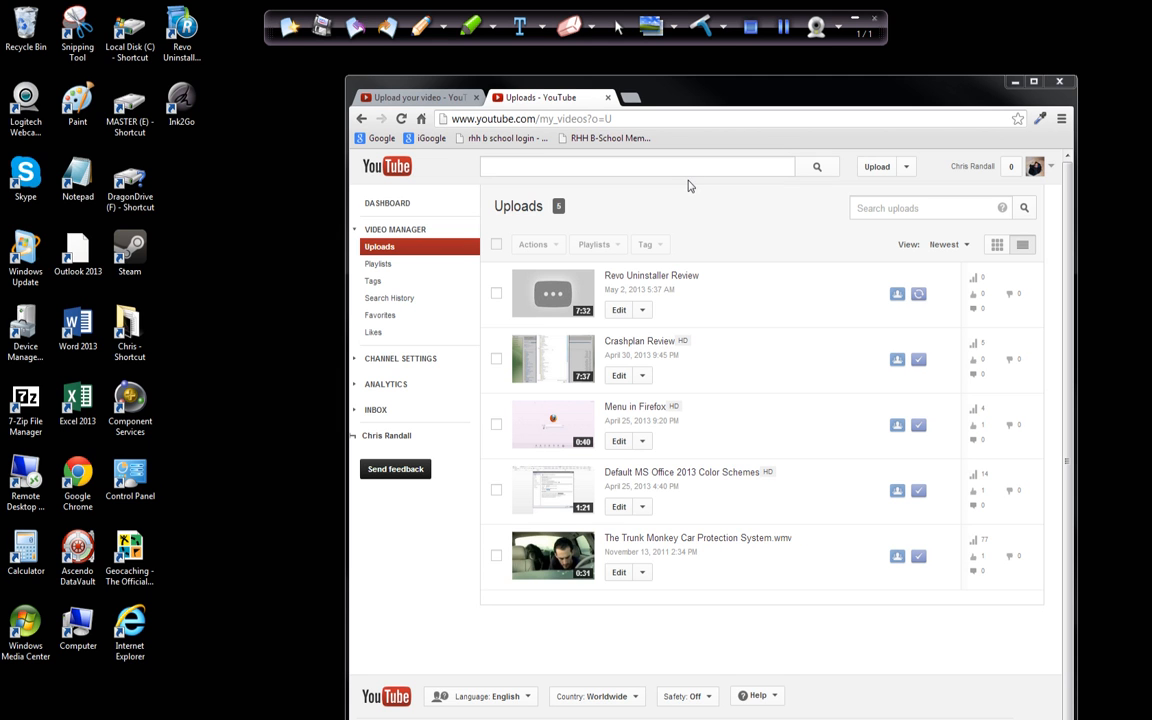
pyautogui.moveTo(516, 336)
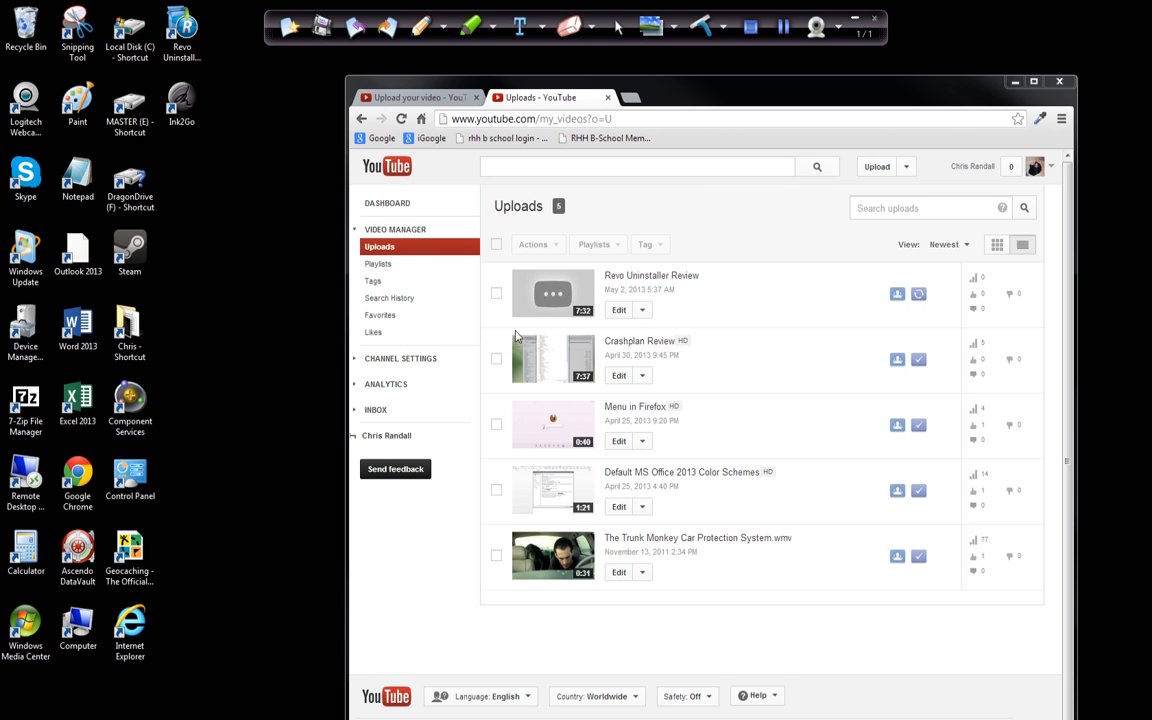
pyautogui.moveTo(276, 344)
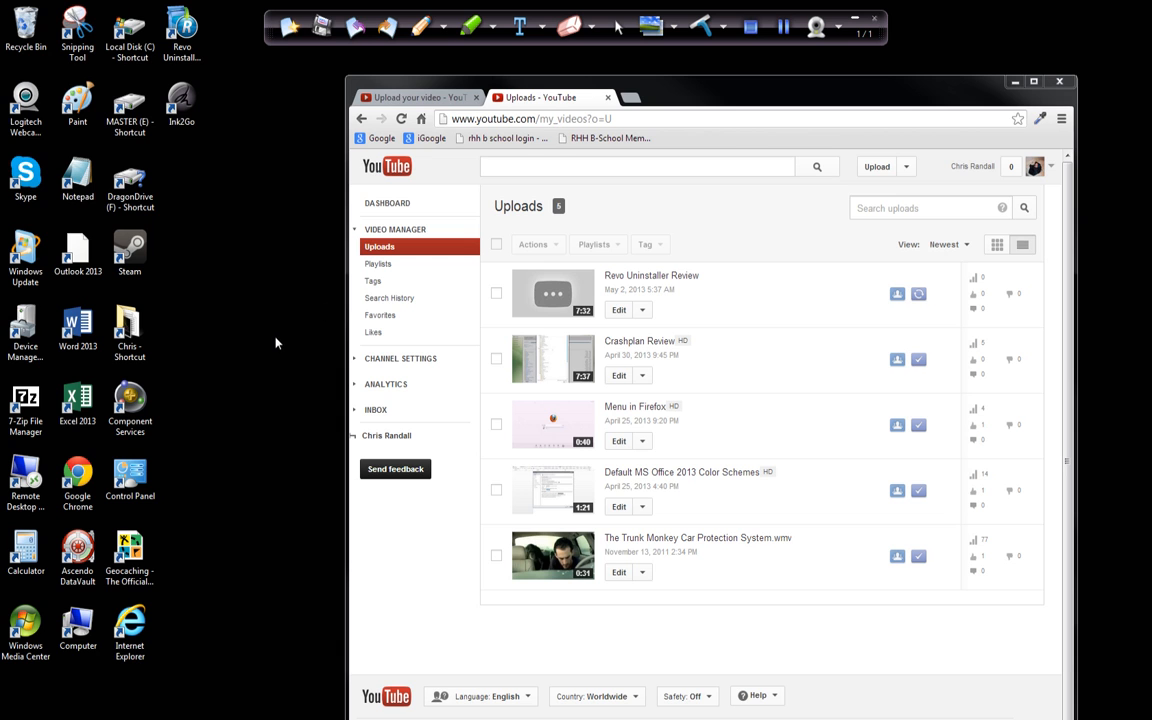
pyautogui.moveTo(204, 394)
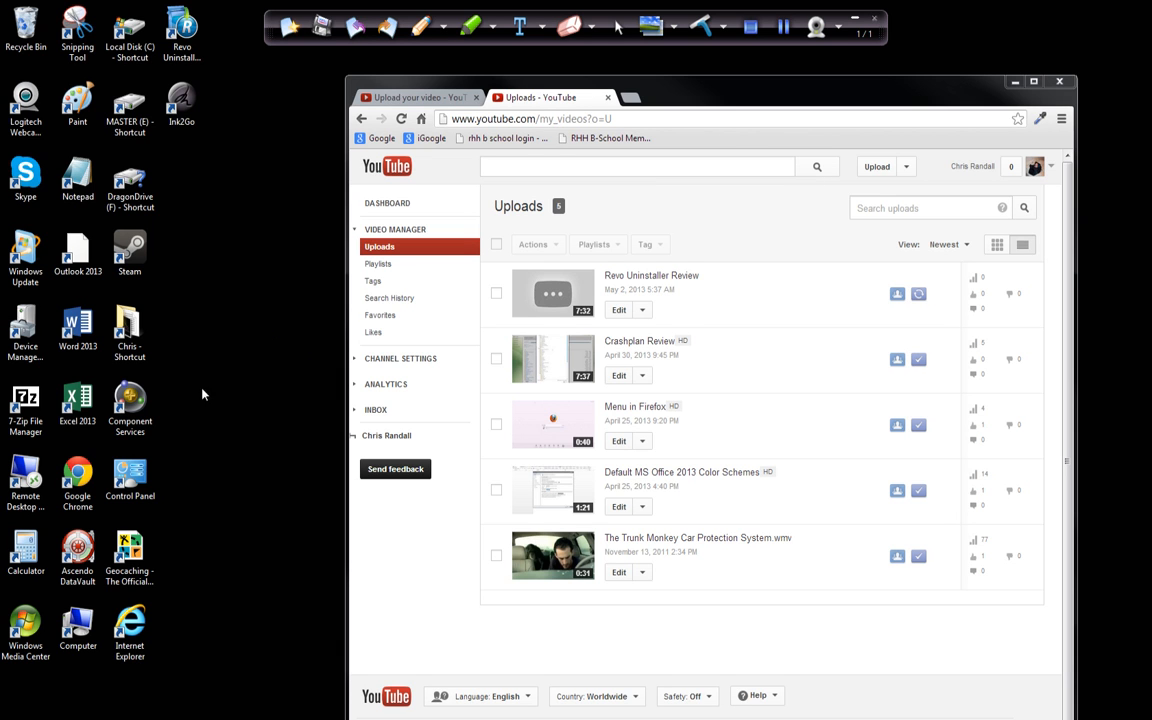
pyautogui.moveTo(292, 420)
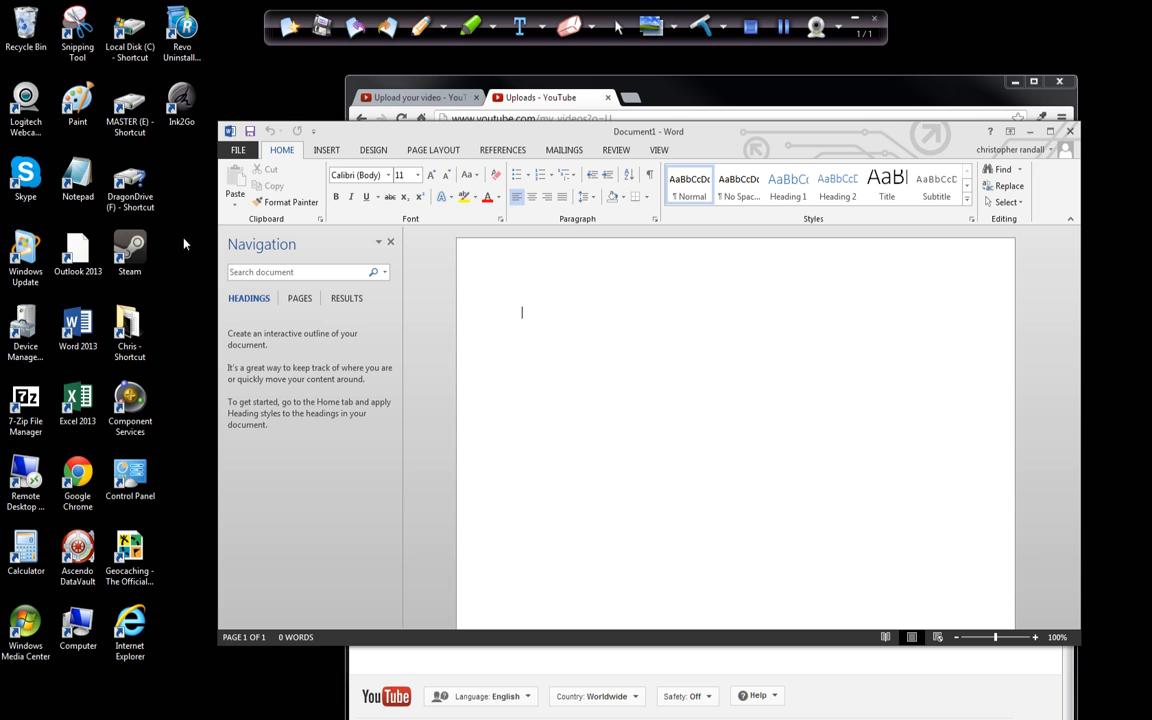
pyautogui.moveTo(172, 188)
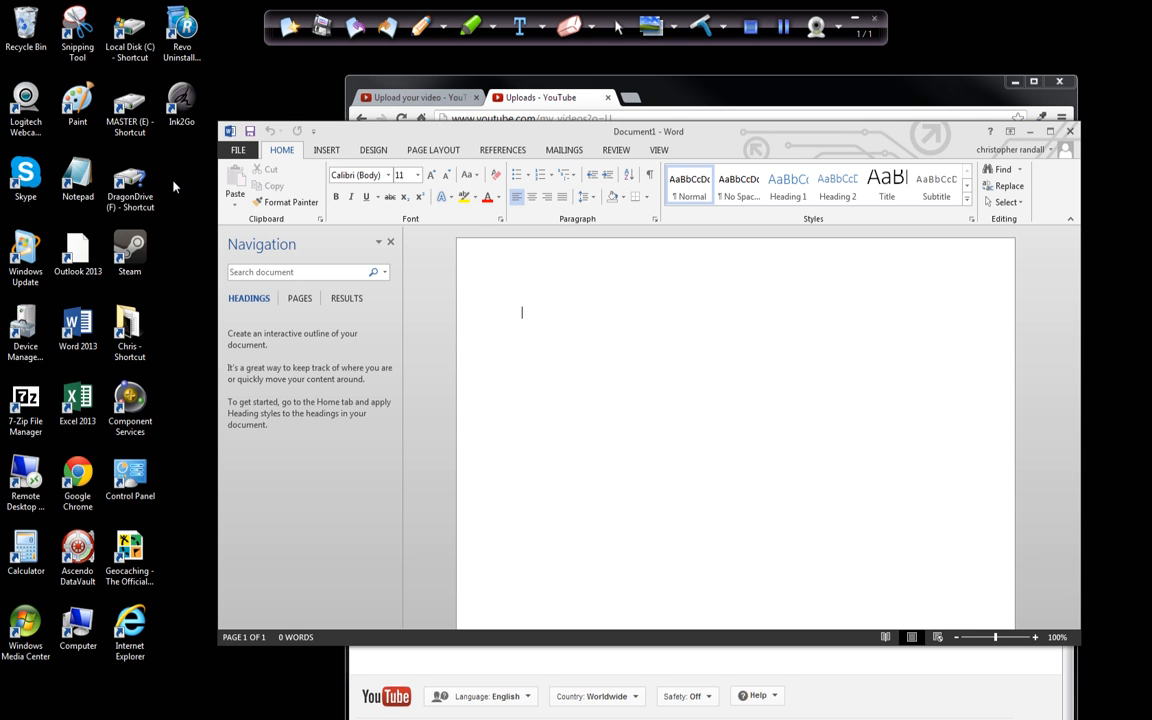
# Step: Move the blank document window left and up on the desktop
pyautogui.click(76, 256)
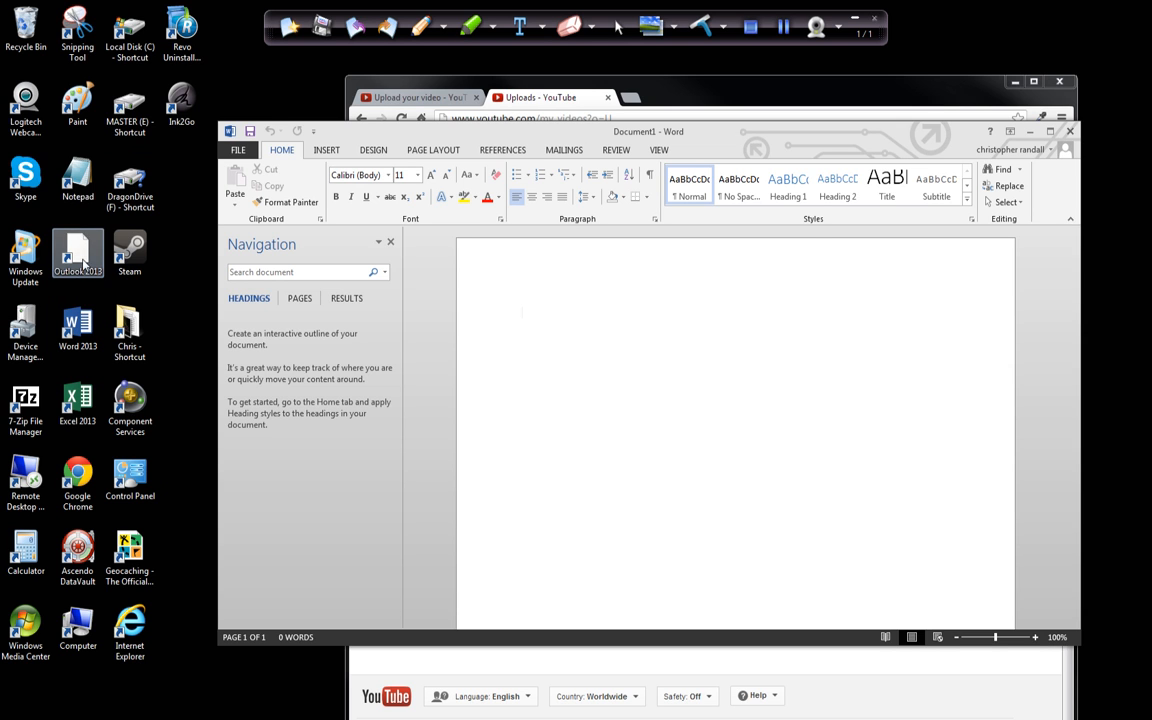
pyautogui.moveTo(76, 254)
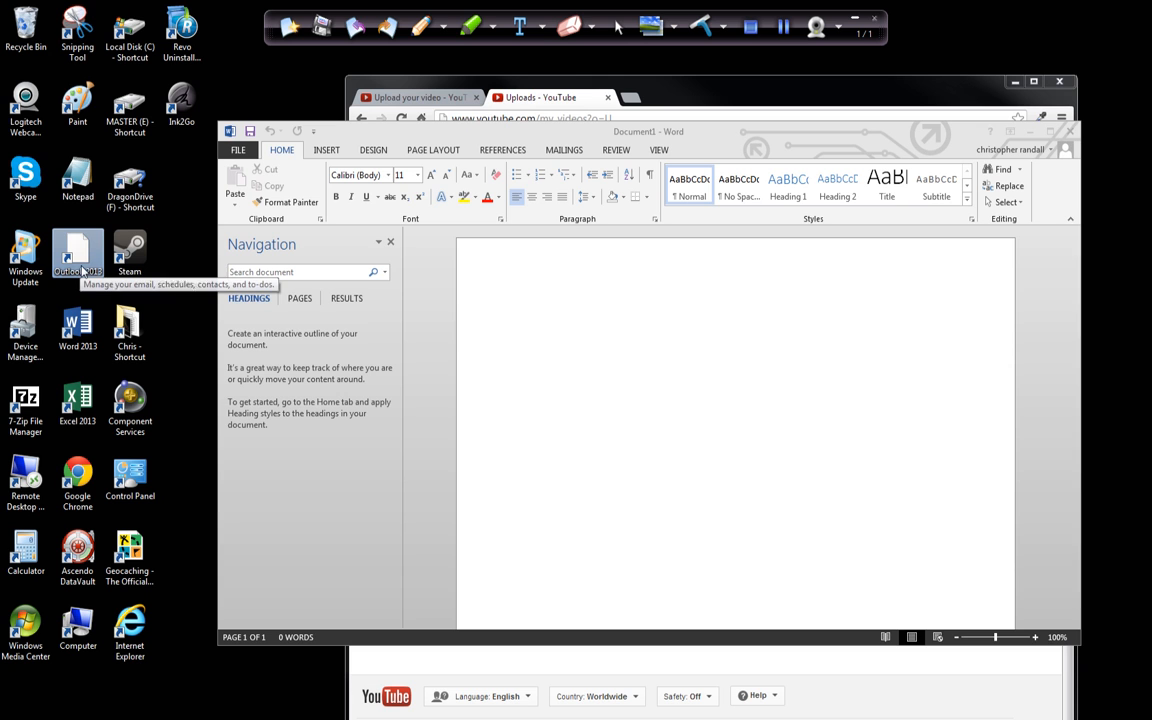
pyautogui.moveTo(568, 172)
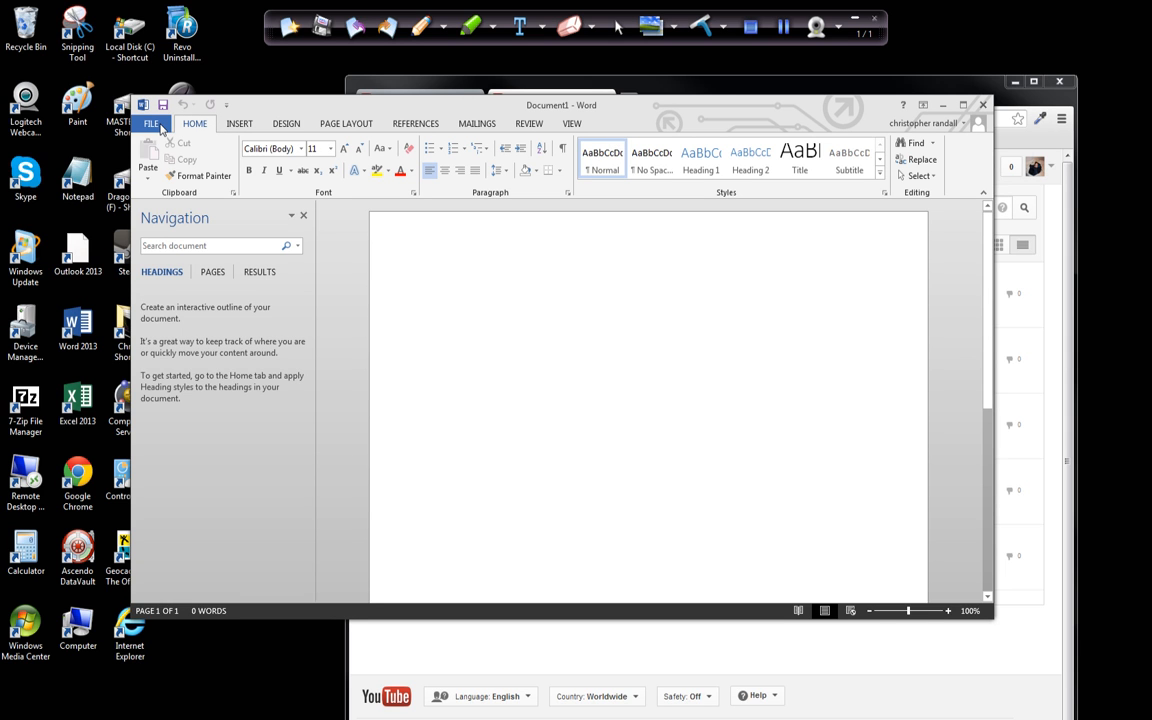
pyautogui.moveTo(356, 468)
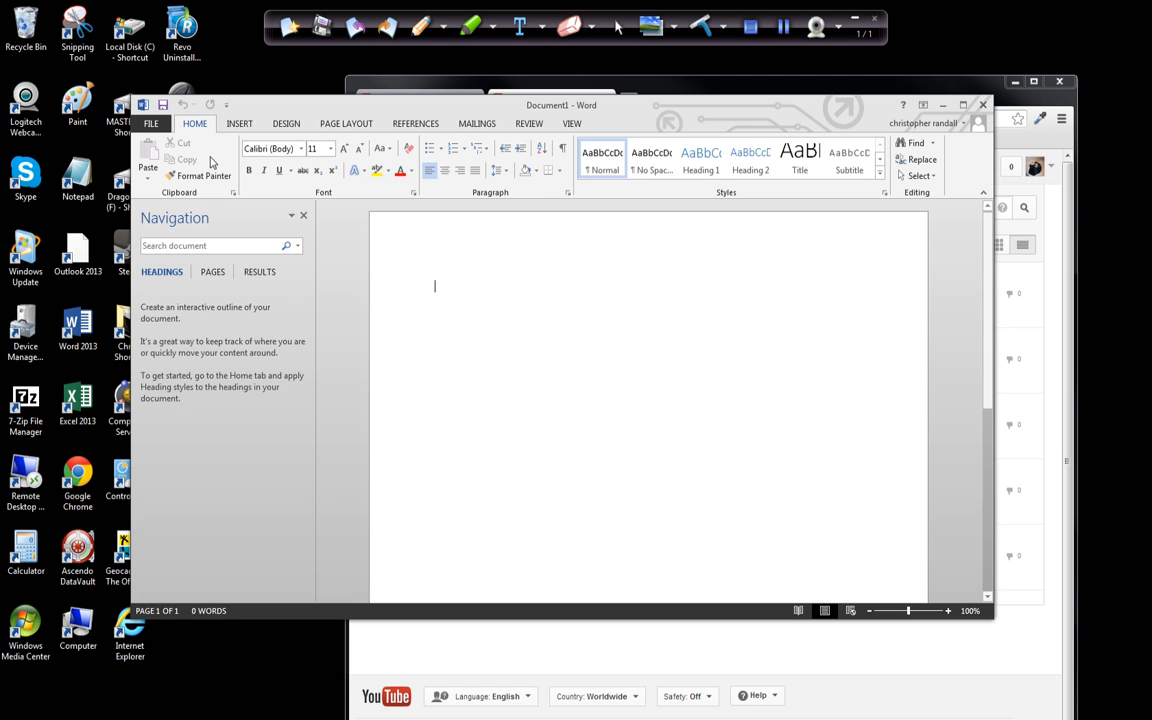
# Step: Reach the Word Options dialog on the General page via File > Options
pyautogui.click(150, 124)
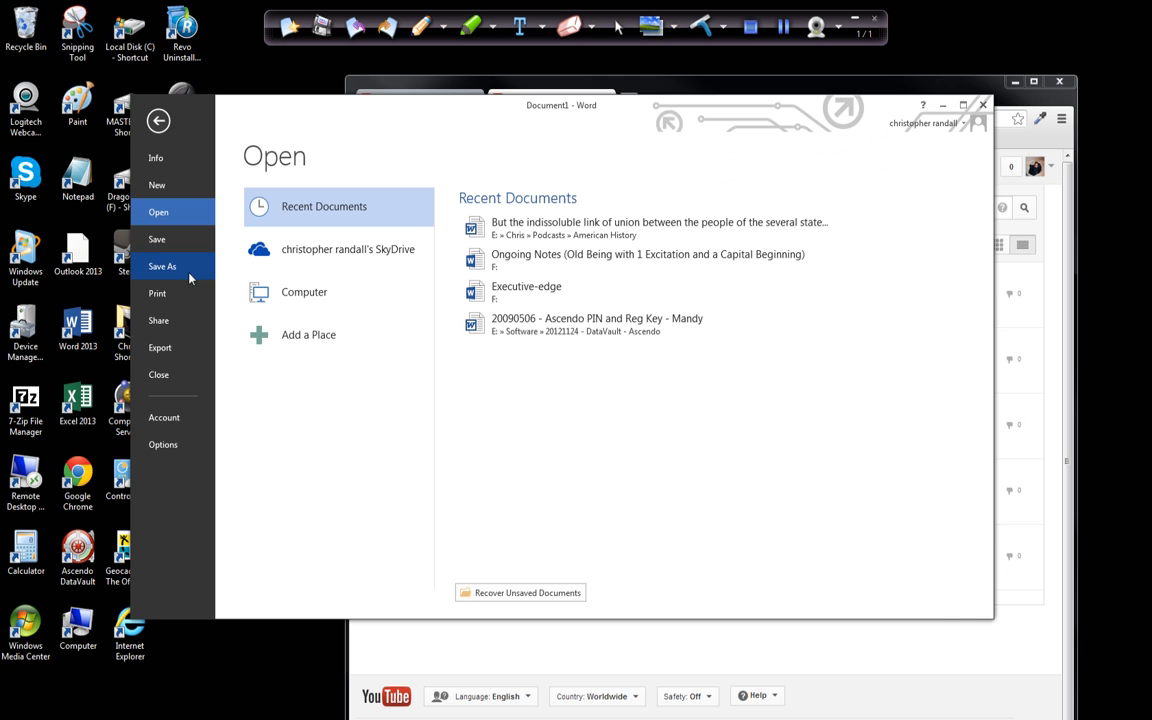
pyautogui.moveTo(184, 312)
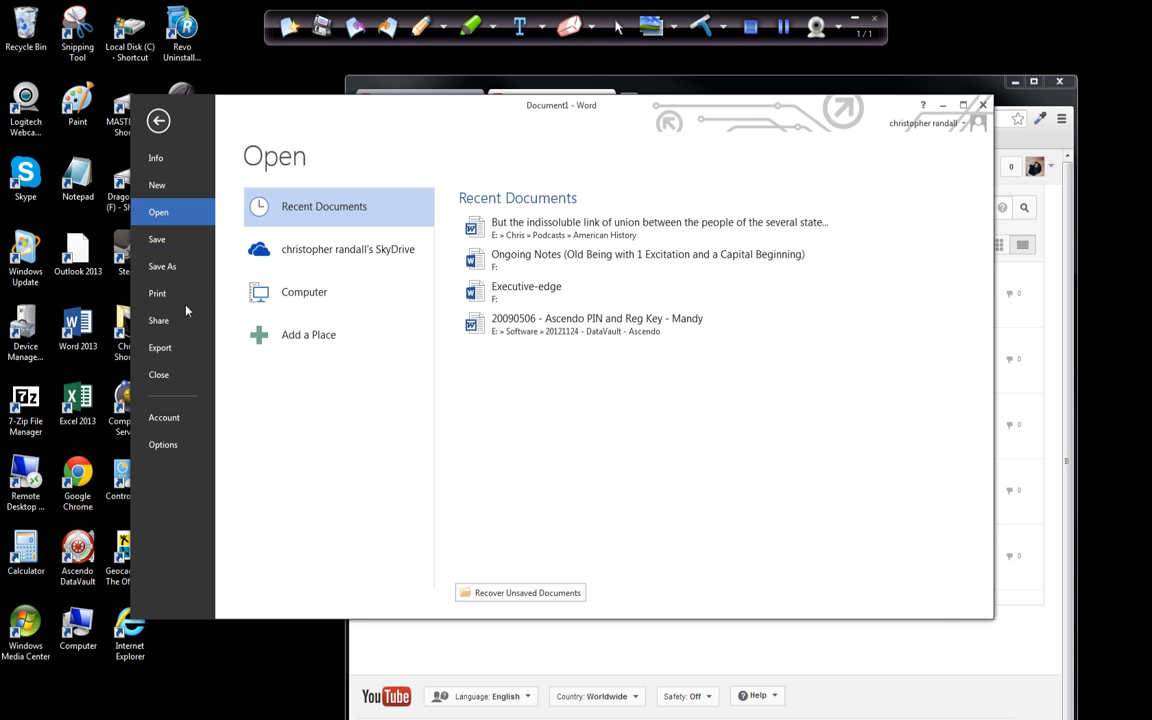
pyautogui.click(158, 120)
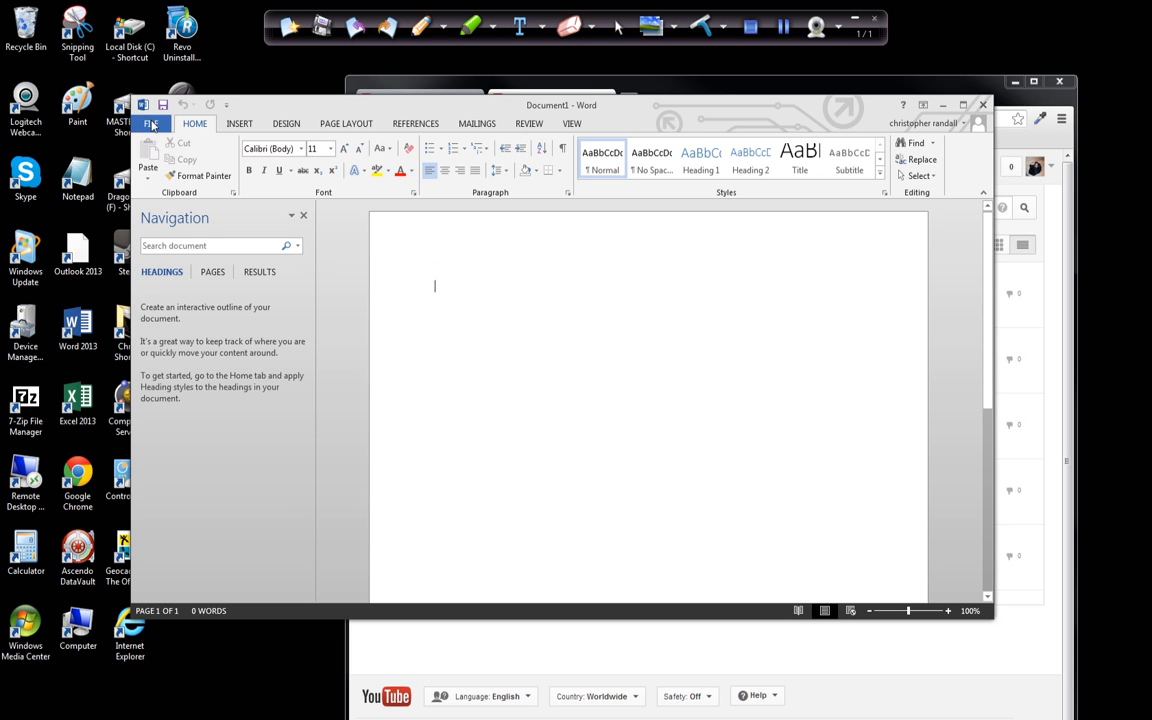
pyautogui.click(150, 124)
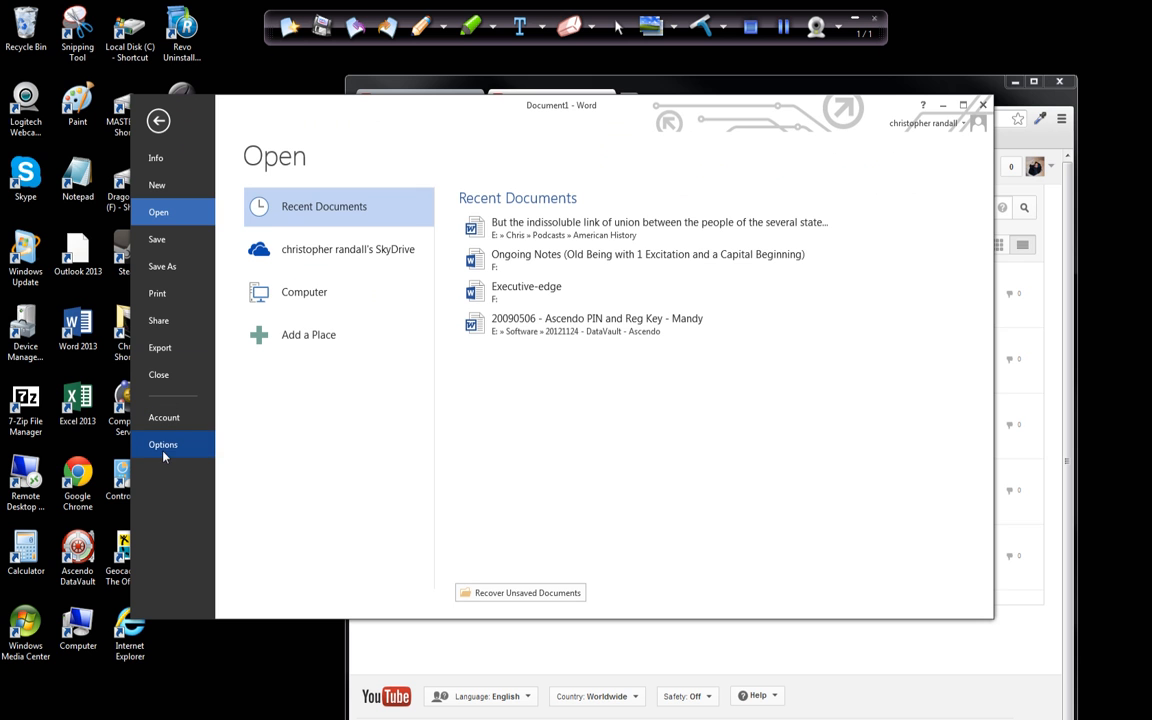
pyautogui.click(162, 444)
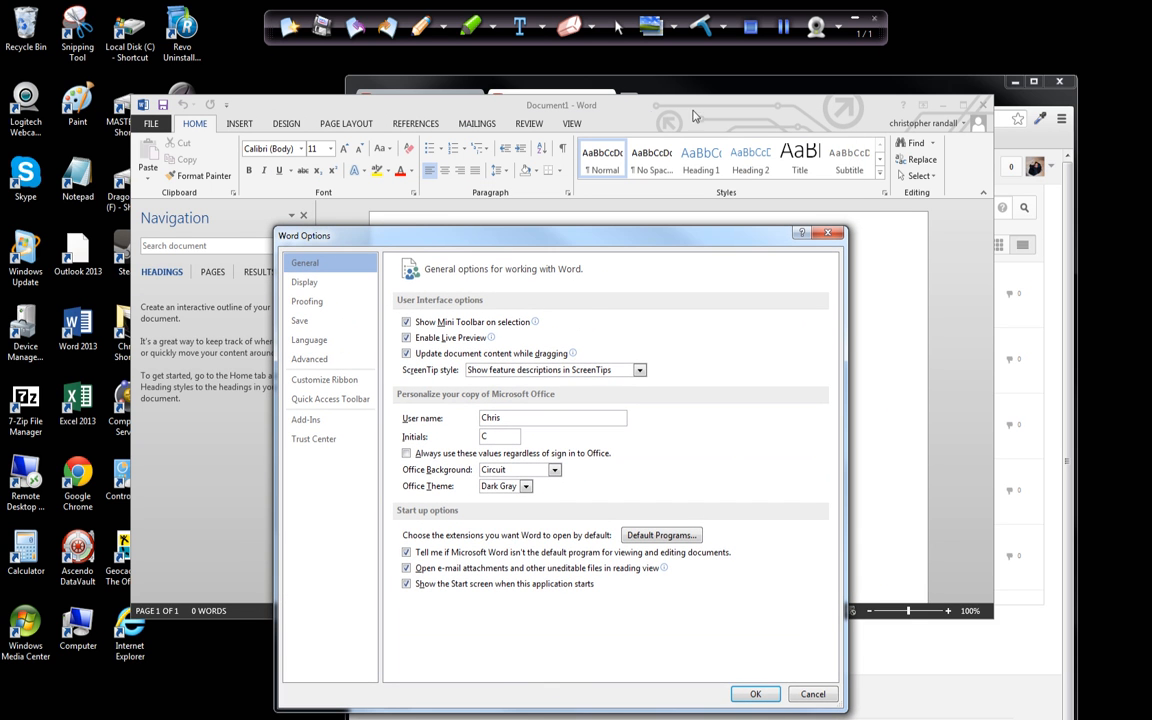
# Step: Pick a lighter Office theme from the Office Theme list and confirm the options
pyautogui.click(554, 470)
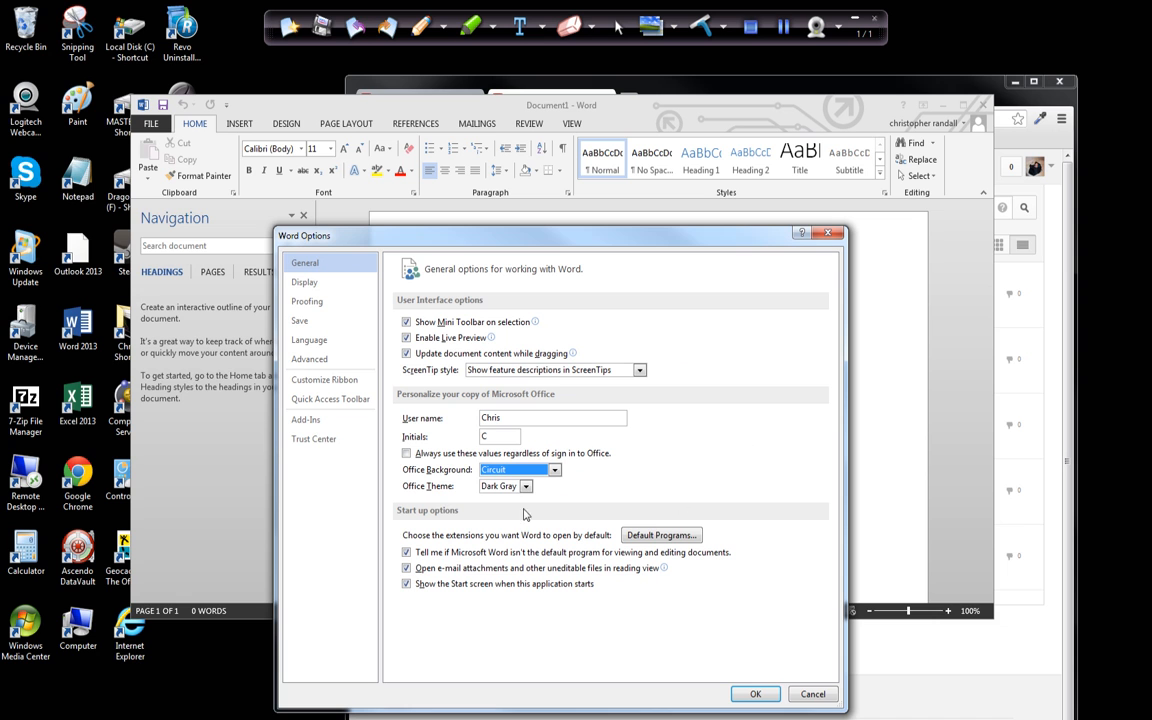
pyautogui.click(526, 486)
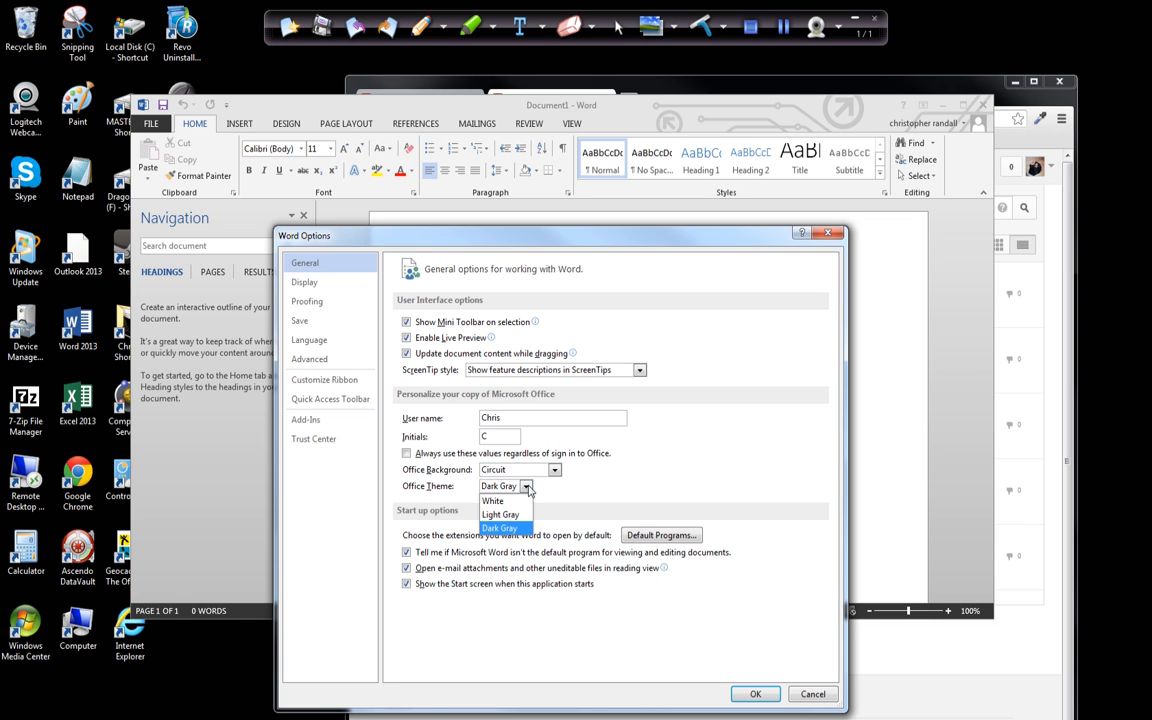
pyautogui.moveTo(500, 514)
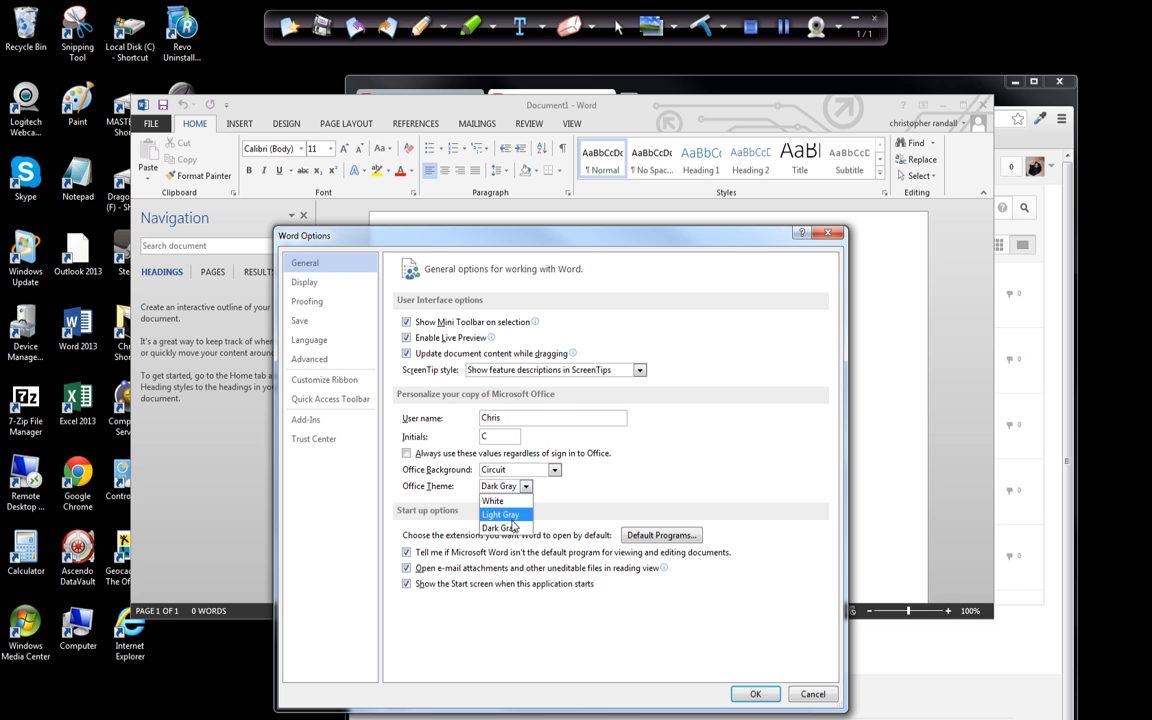
pyautogui.moveTo(512, 524)
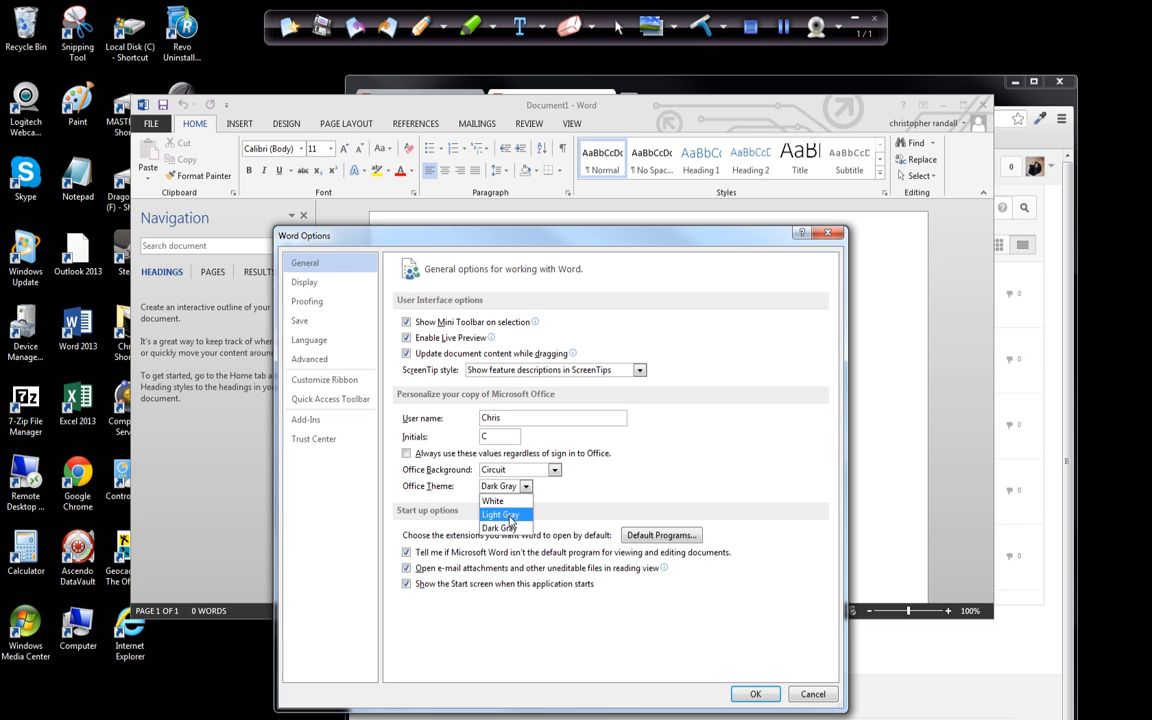
pyautogui.click(502, 514)
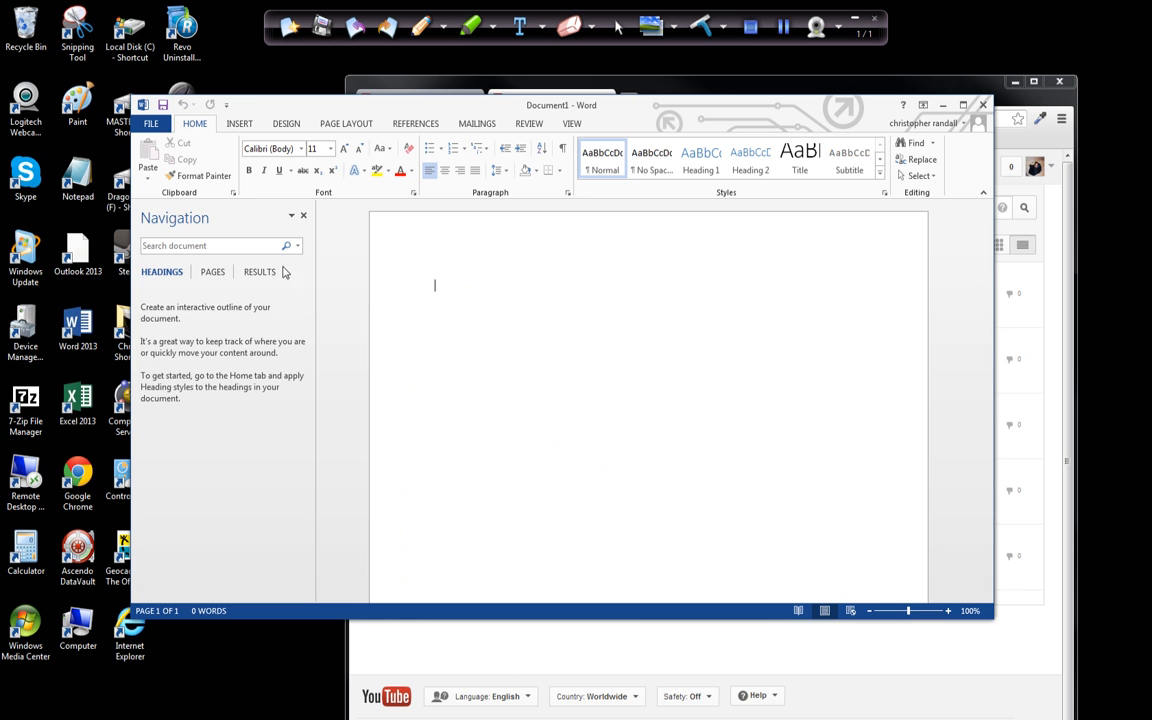
# Step: Show the File backstage Open page in the new lighter theme colours
pyautogui.click(152, 124)
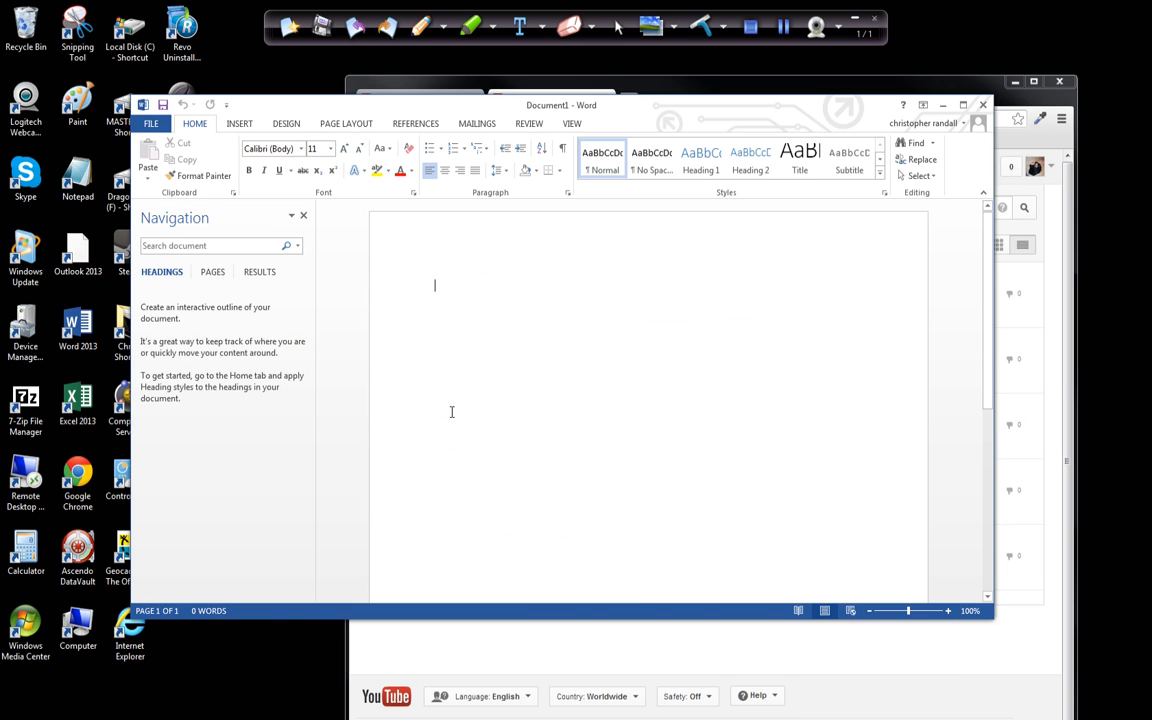
pyautogui.moveTo(412, 220)
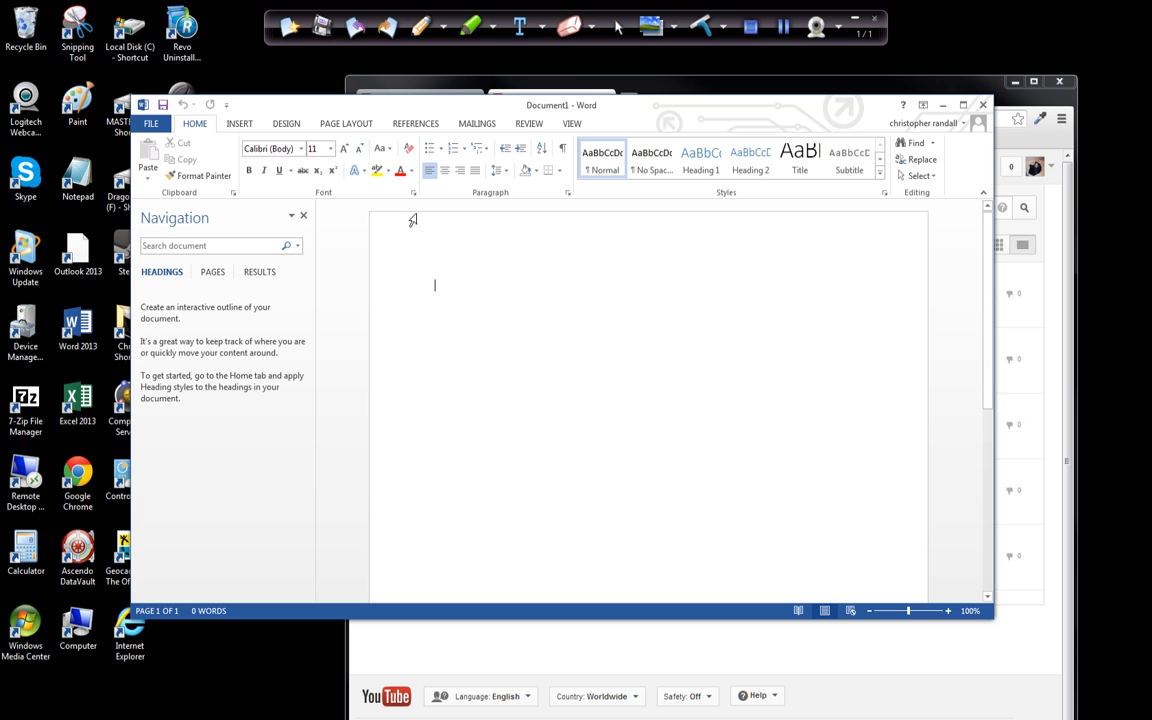
pyautogui.click(150, 124)
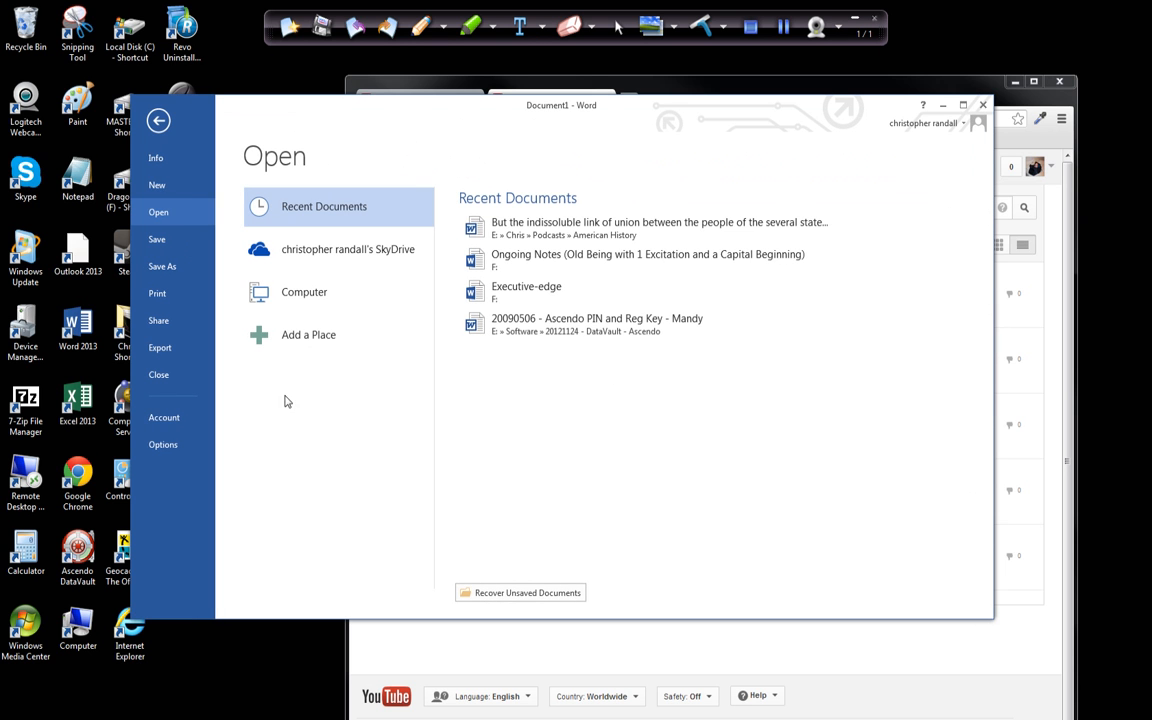
# Step: Set the Office theme back to Dark Gray in Options and return to the document
pyautogui.click(158, 120)
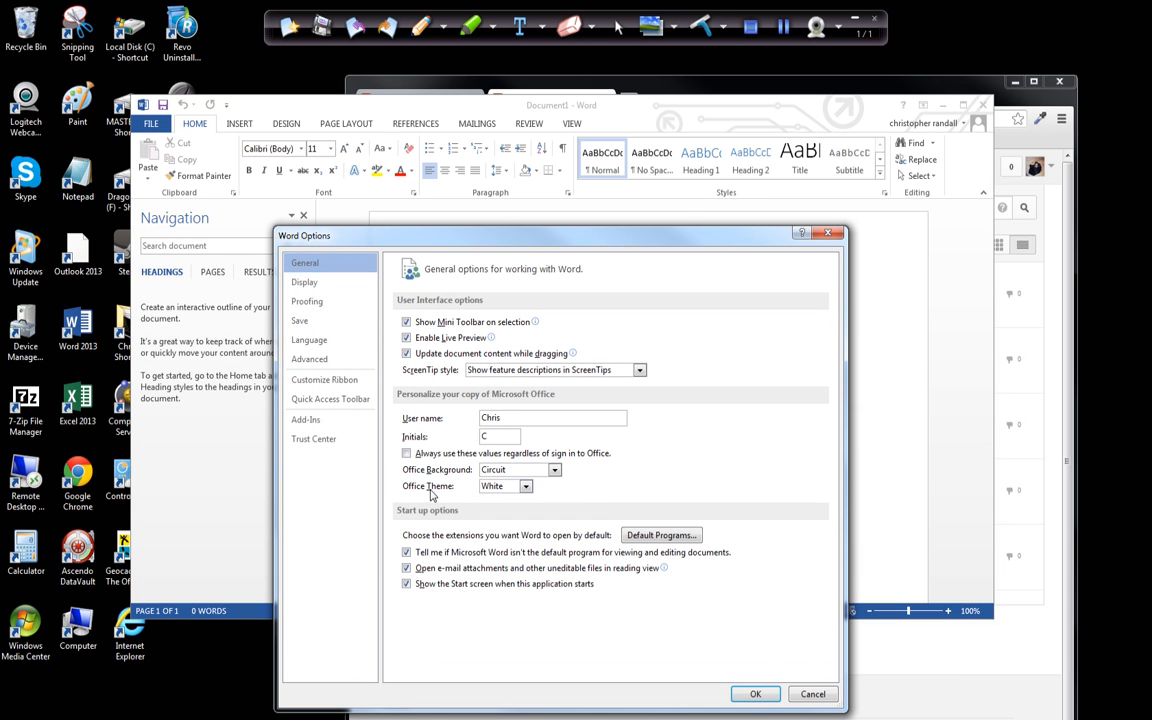
pyautogui.moveTo(520, 490)
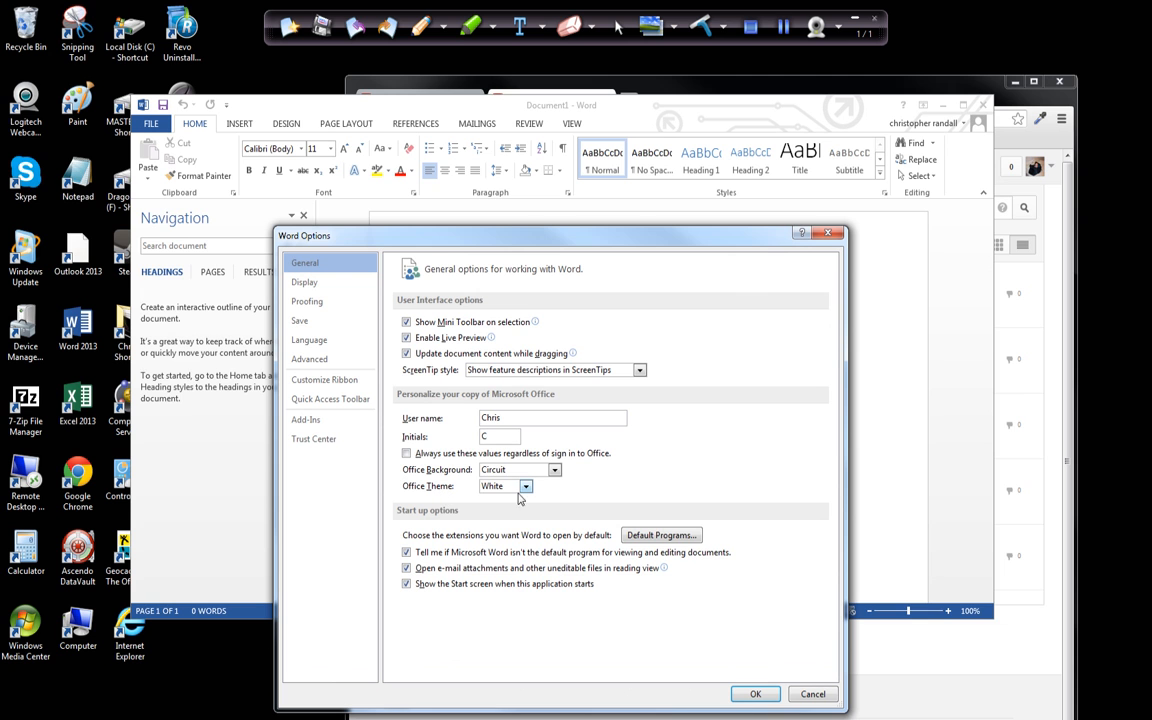
pyautogui.click(500, 486)
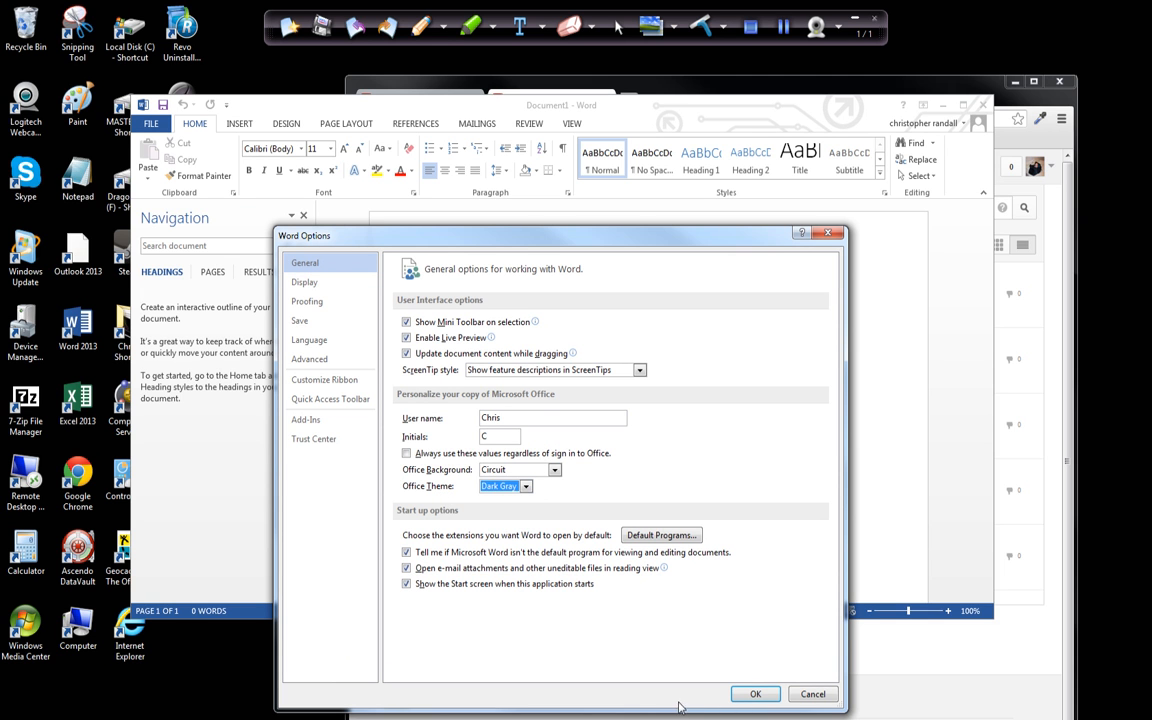
pyautogui.click(756, 694)
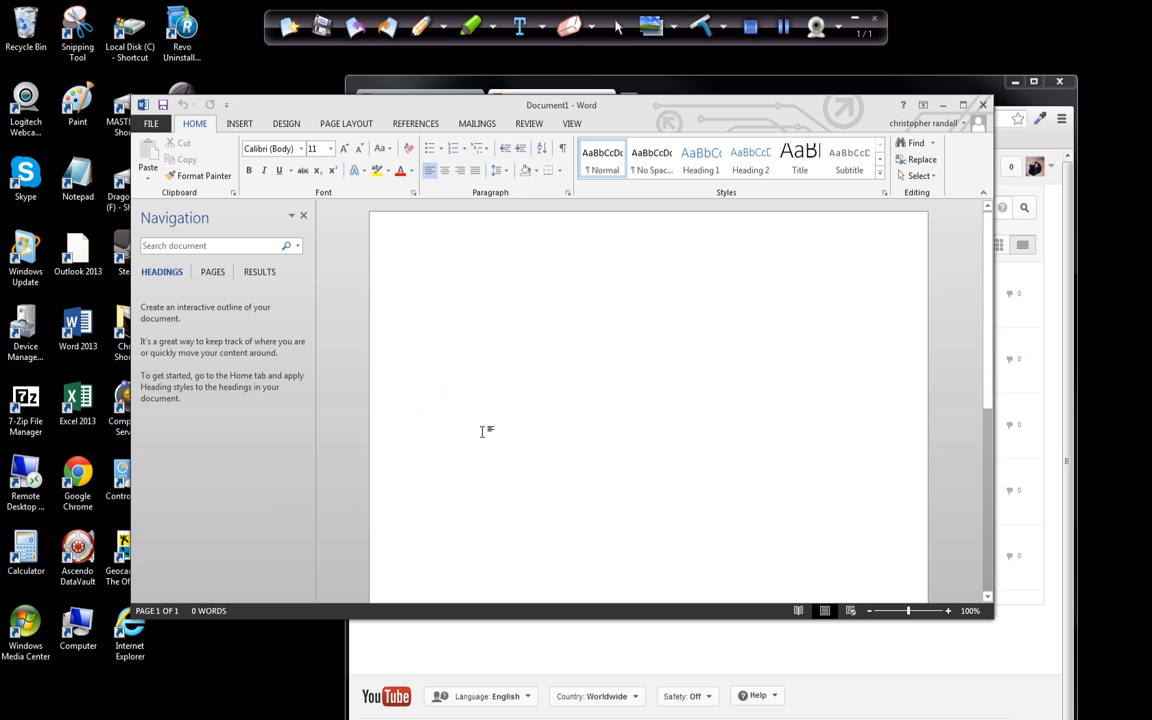
pyautogui.moveTo(824, 78)
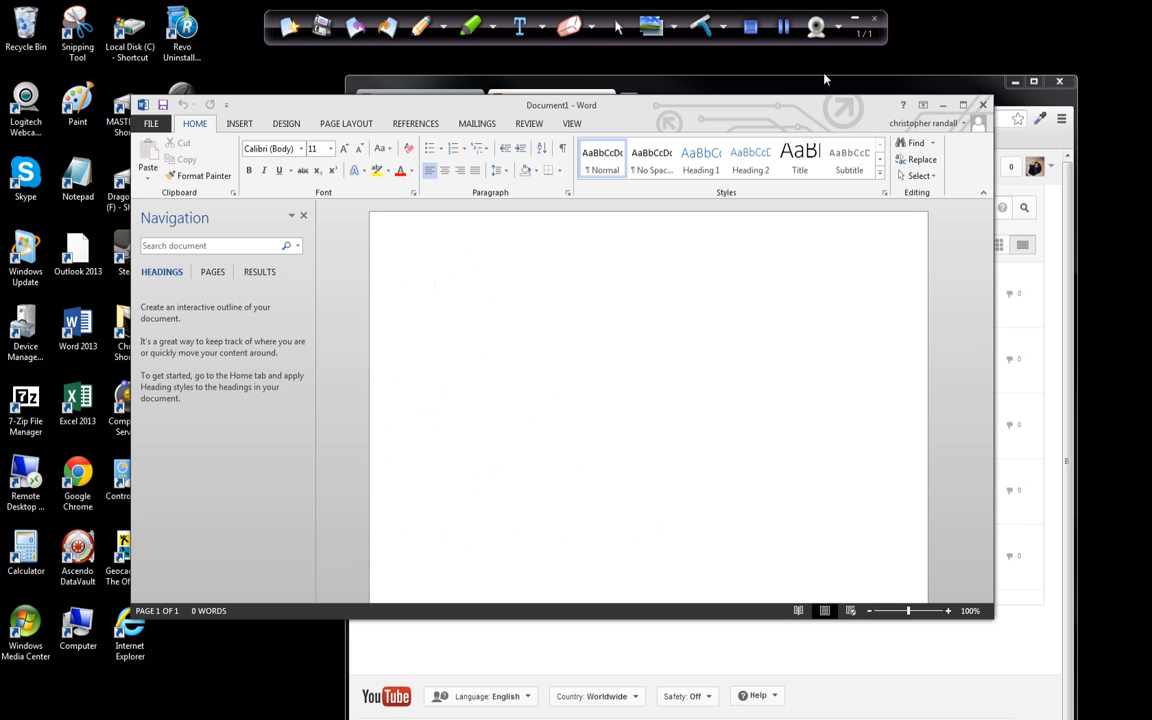